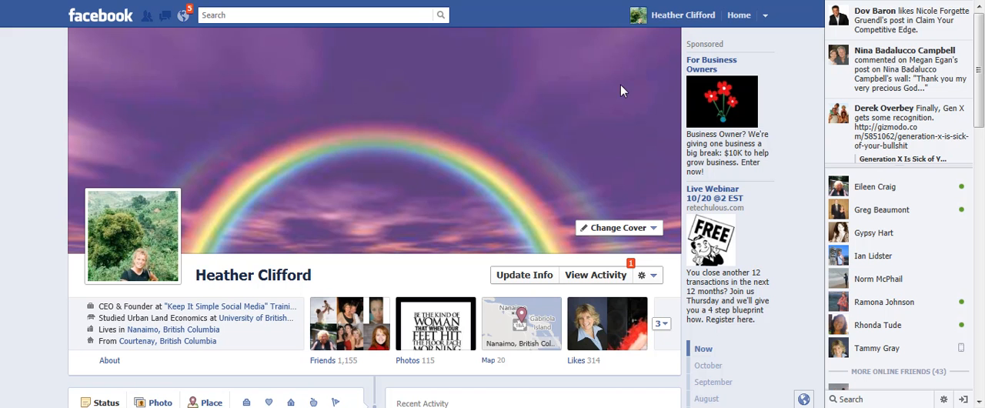
pyautogui.moveTo(684, 14)
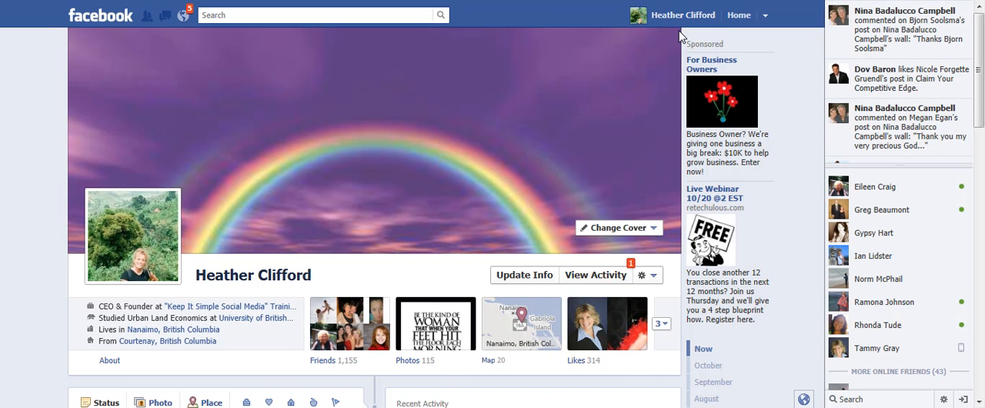
pyautogui.moveTo(666, 58)
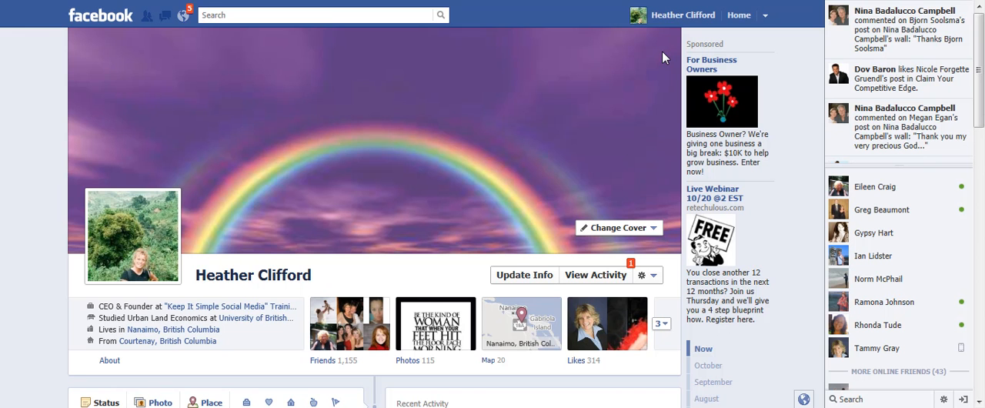
pyautogui.moveTo(670, 56)
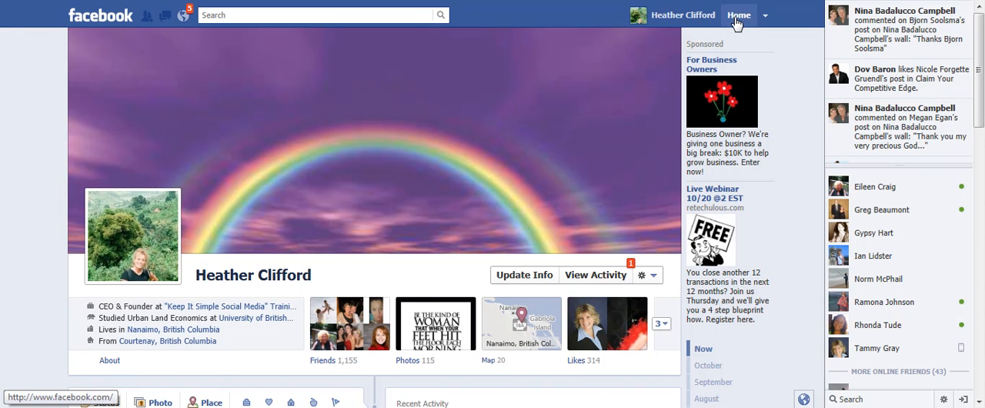
# Load the News Feed from the Home button in the top bar
pyautogui.click(739, 15)
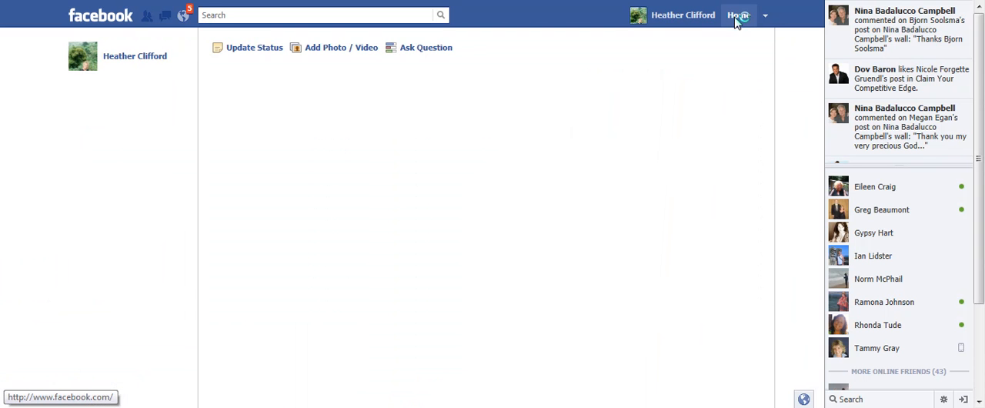
pyautogui.click(738, 14)
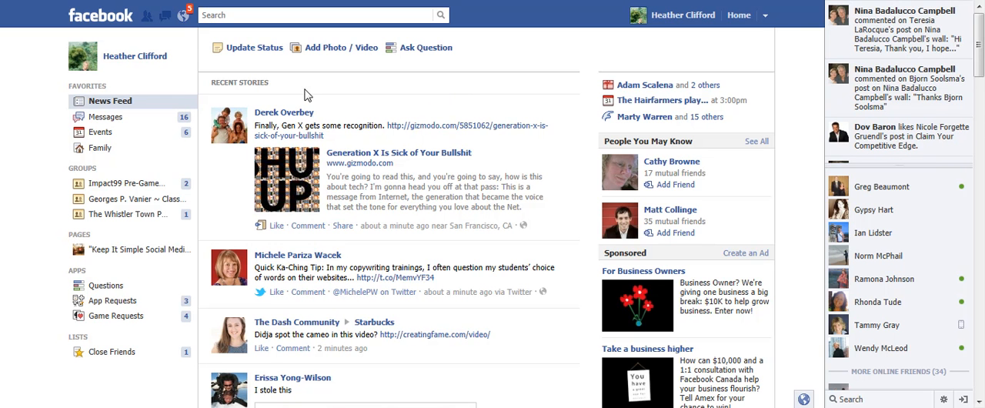
pyautogui.moveTo(106, 116)
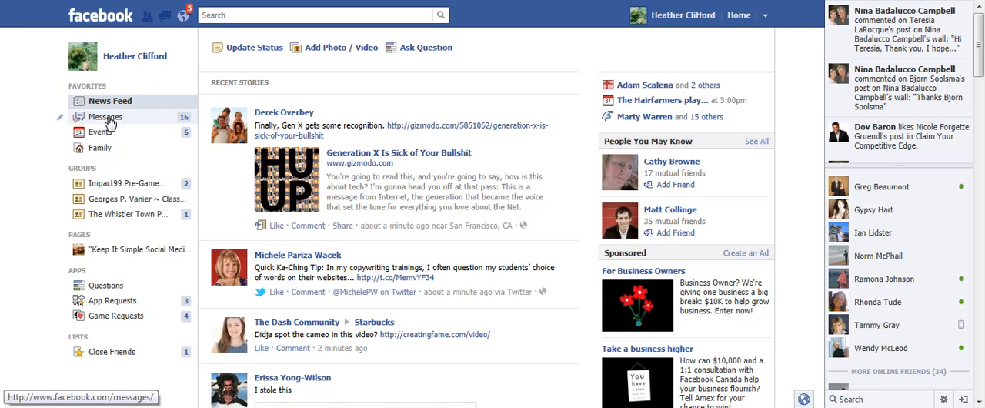
# Open Messages from the Favorites sidebar
pyautogui.click(106, 116)
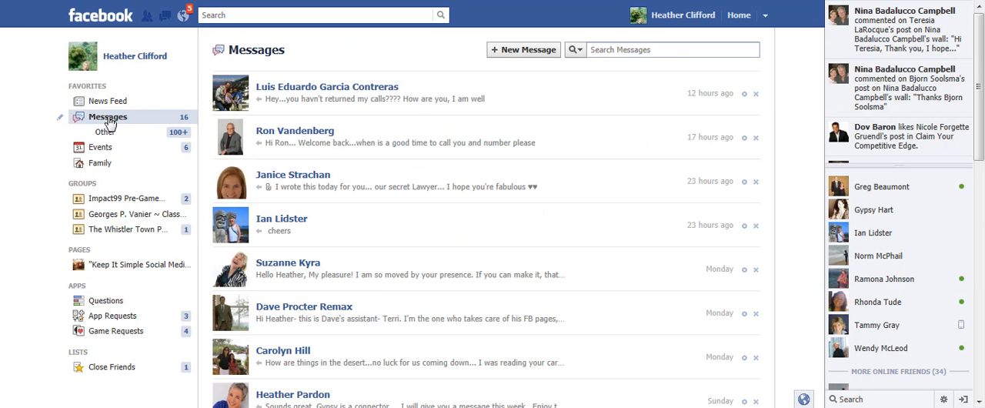
pyautogui.moveTo(458, 257)
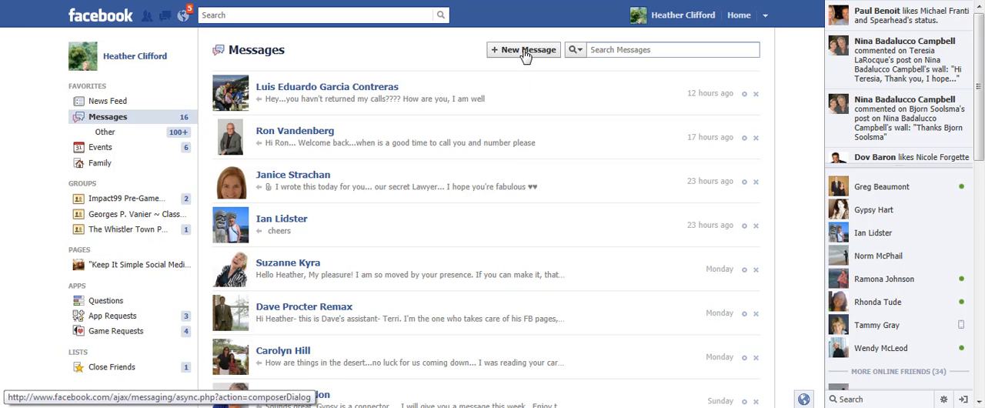
# Start a new message and add recipients matching 'card', 'tamm', 'jan' and 'ph'
pyautogui.click(524, 49)
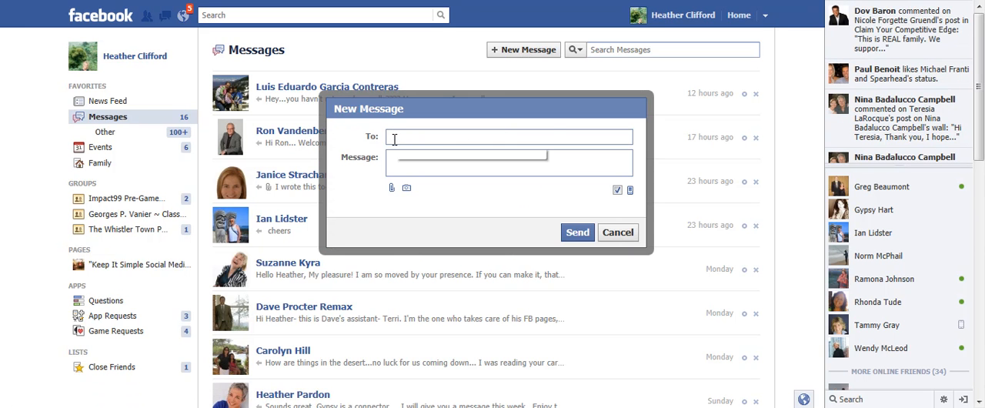
pyautogui.write('card')
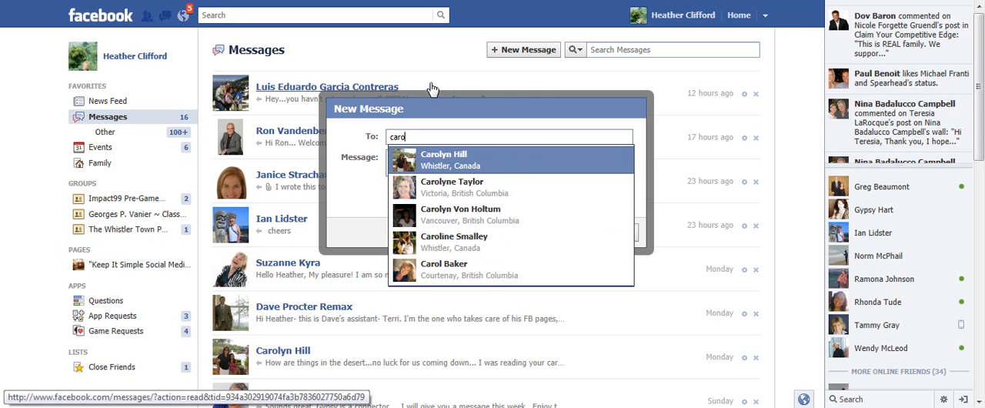
pyautogui.click(443, 159)
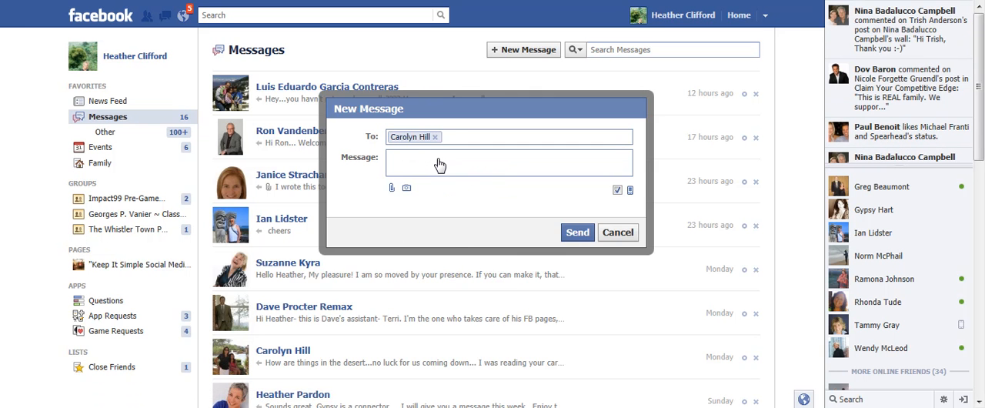
pyautogui.write('tamm')
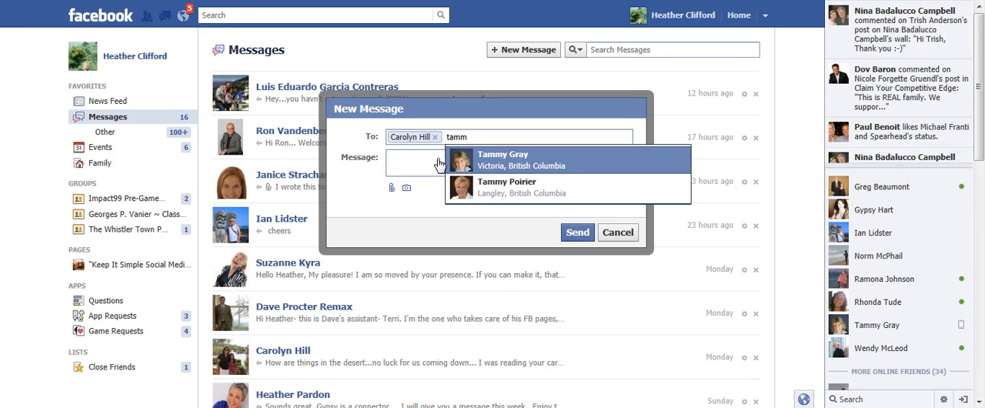
pyautogui.click(503, 158)
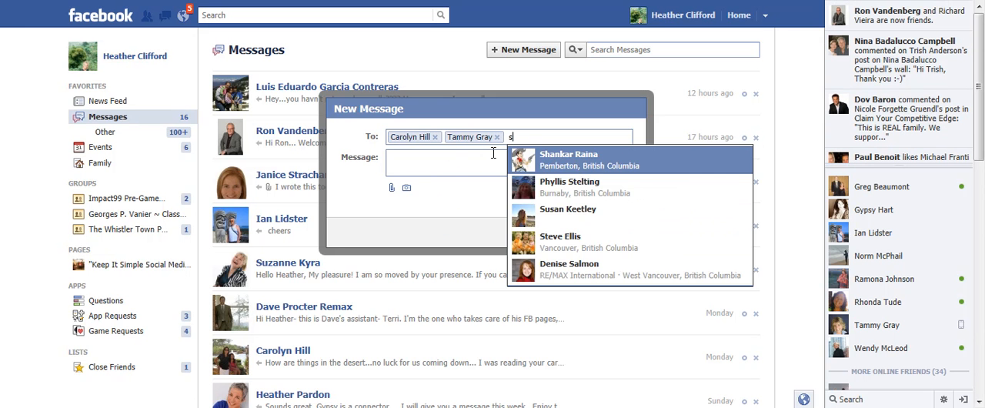
pyautogui.write('jan')
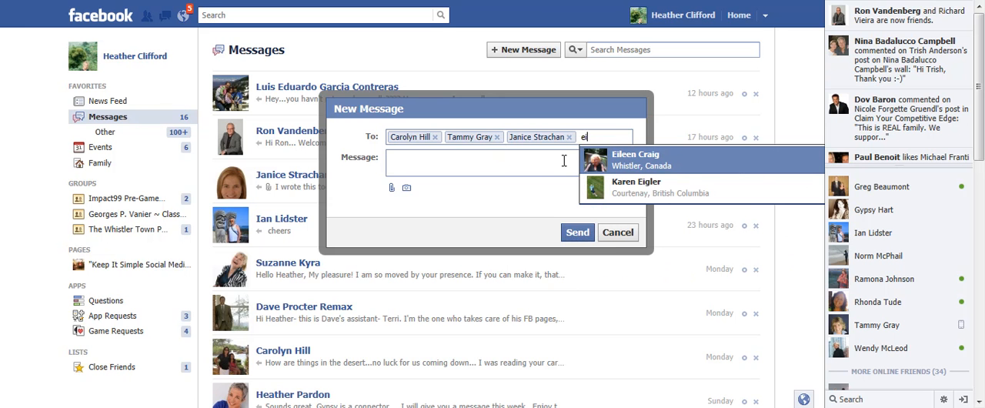
pyautogui.click(635, 159)
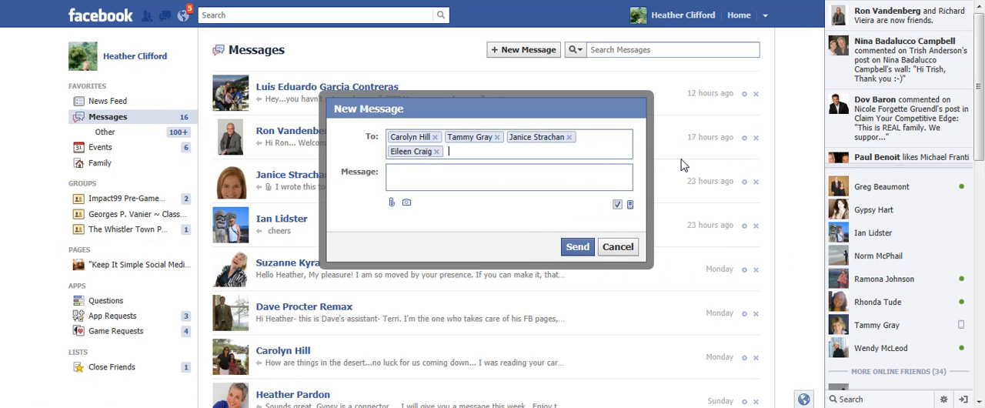
pyautogui.write('ph')
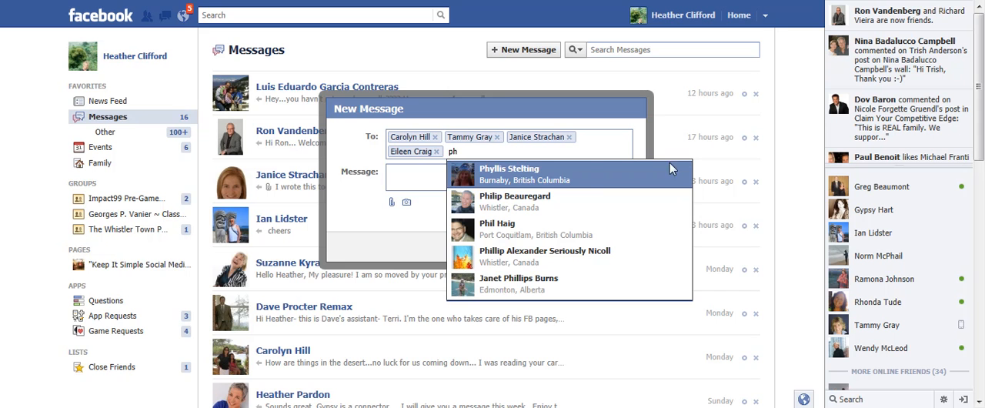
pyautogui.click(509, 174)
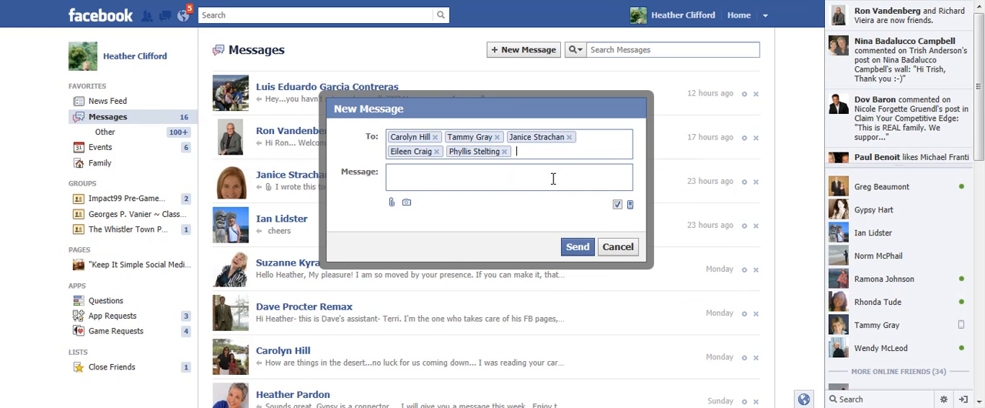
pyautogui.moveTo(493, 178)
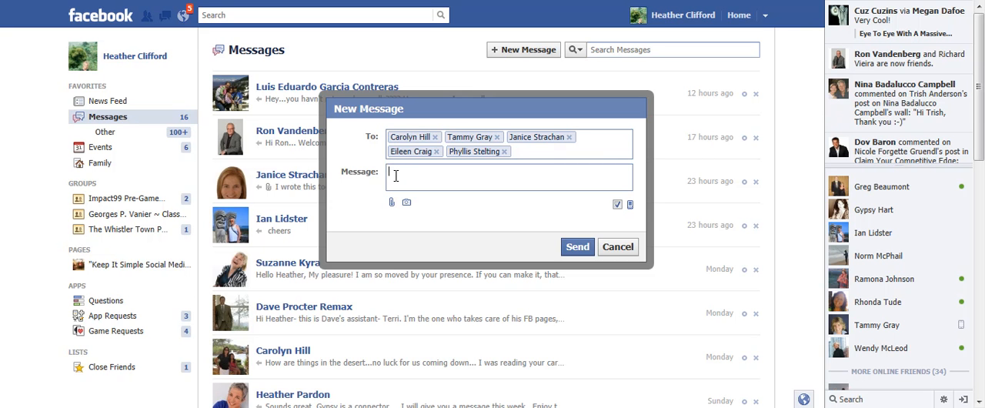
pyautogui.moveTo(561, 278)
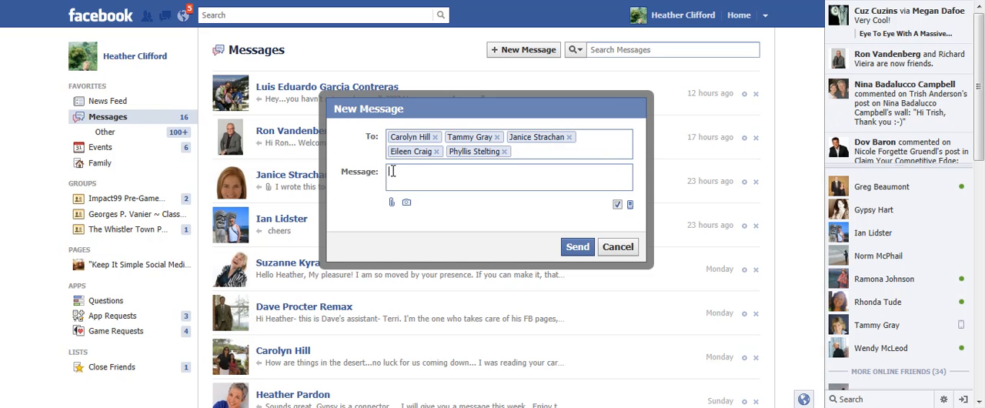
# Type "Please go and LIKE your Business" in the message body
pyautogui.write('Please g')
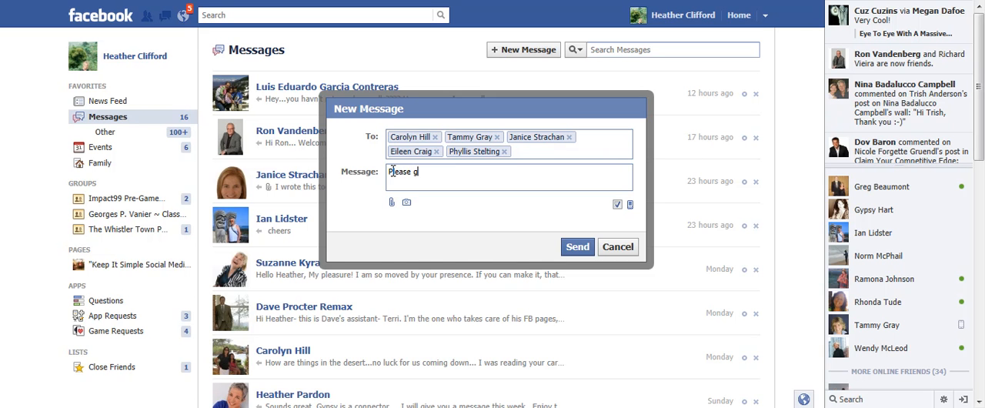
pyautogui.write('o and LIKE your')
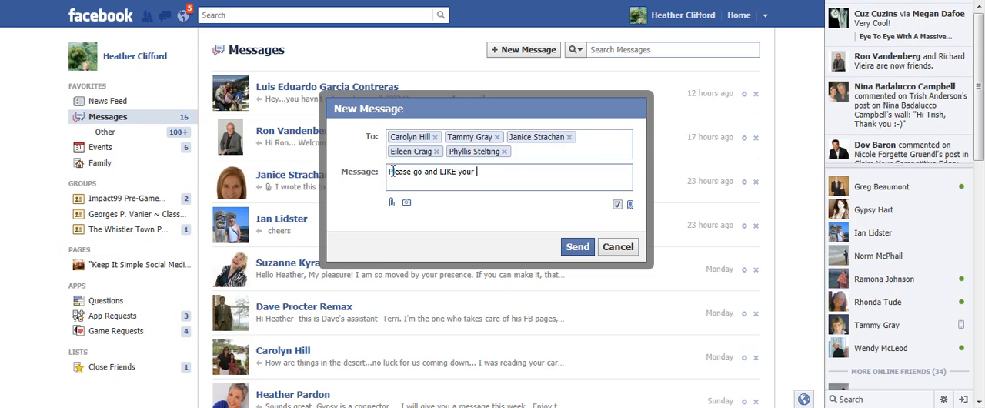
pyautogui.write('Busi')
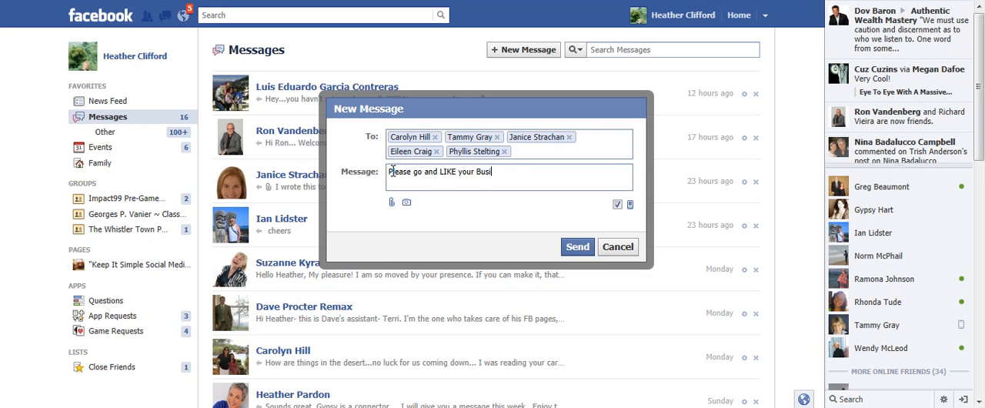
pyautogui.write('ness')
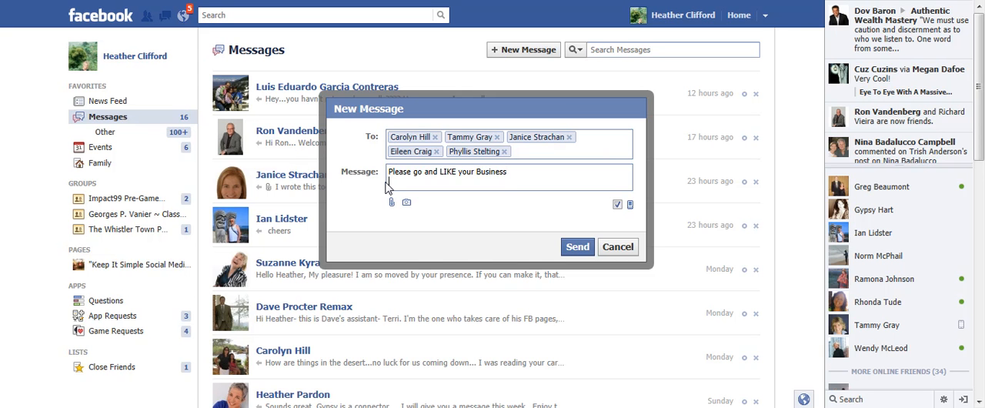
pyautogui.moveTo(392, 183)
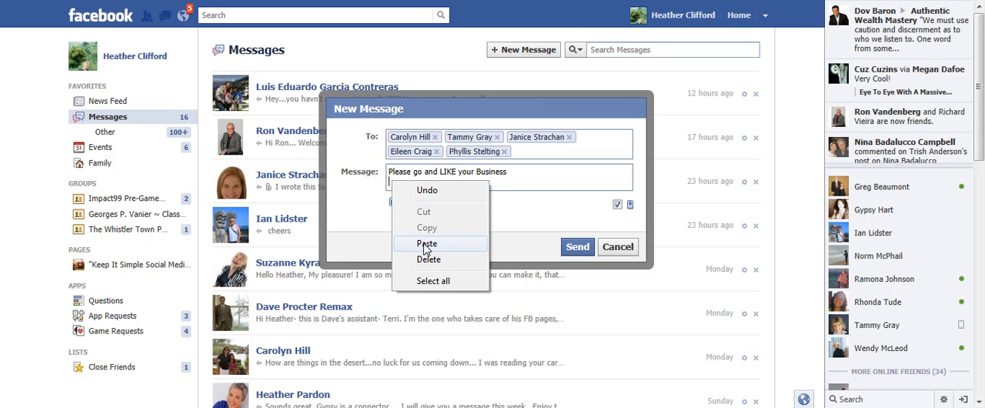
# Paste and complete the facebook.com/keepitsimplesocialmedia link on a new line
pyautogui.click(426, 244)
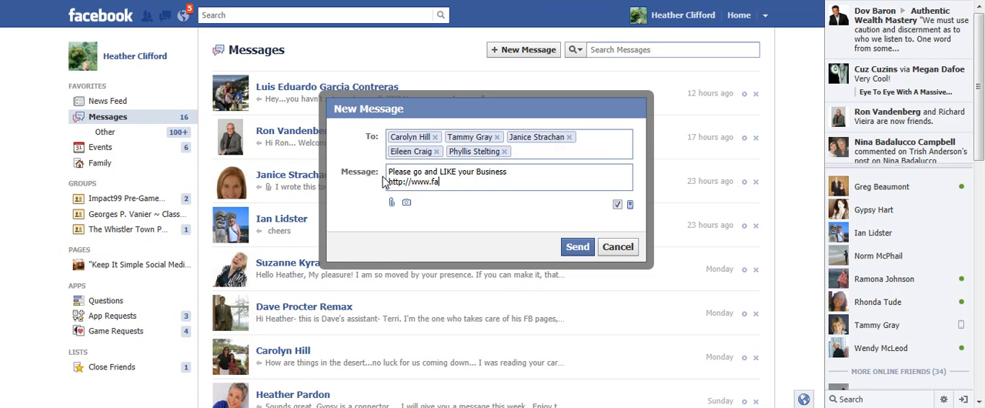
pyautogui.write('cebook.')
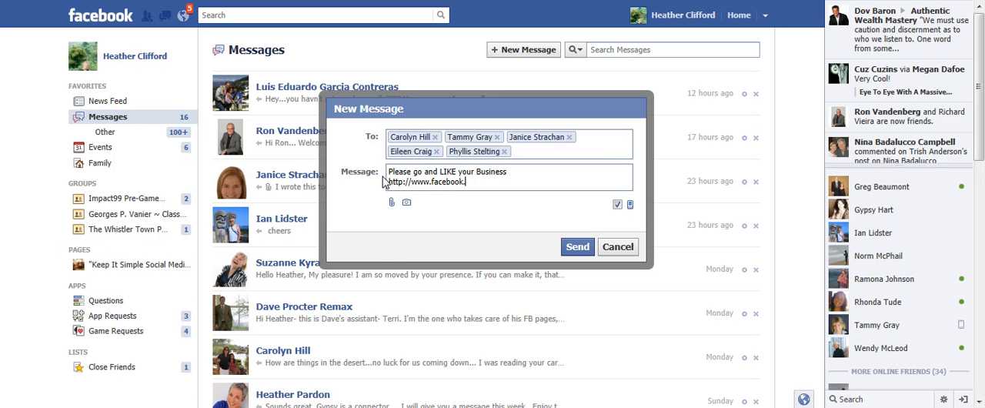
pyautogui.write('/keepitsimplesocialmedia')
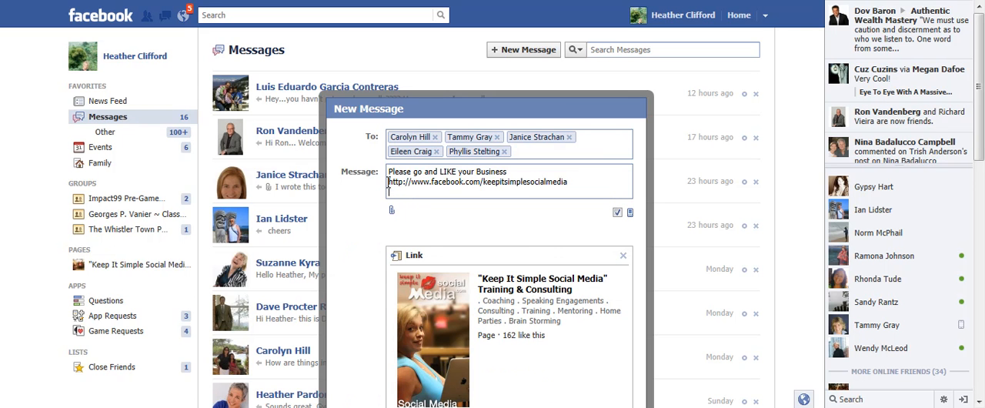
pyautogui.moveTo(437, 283)
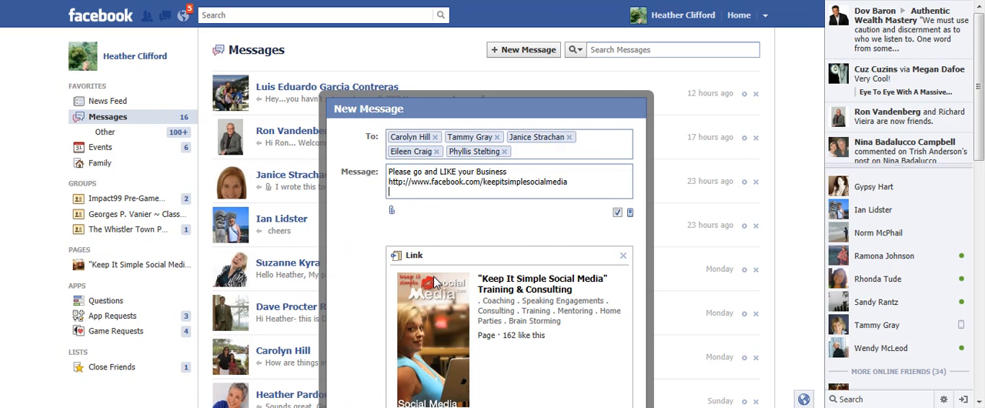
pyautogui.moveTo(478, 331)
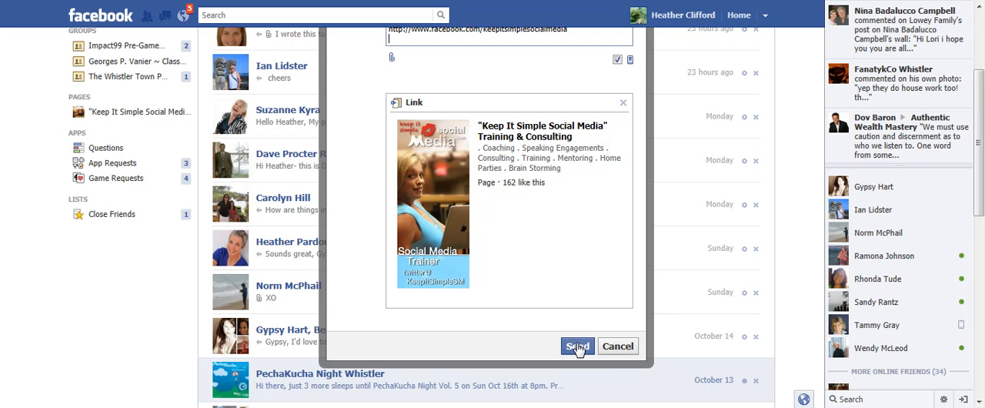
pyautogui.moveTo(281, 66)
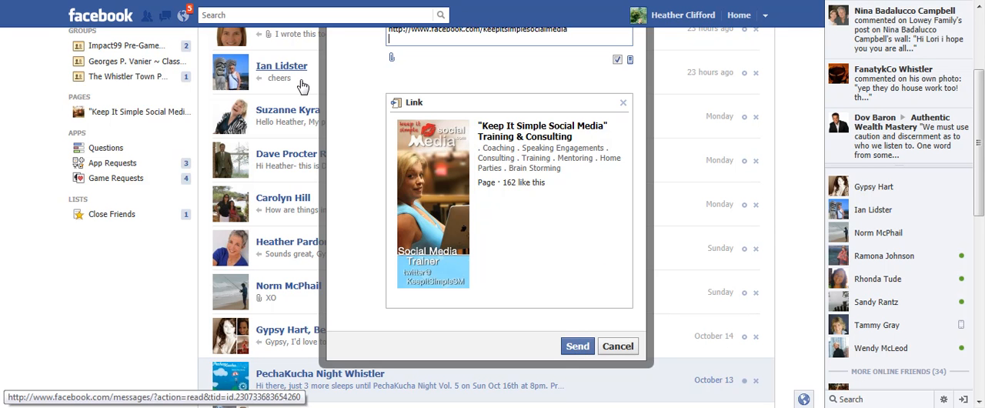